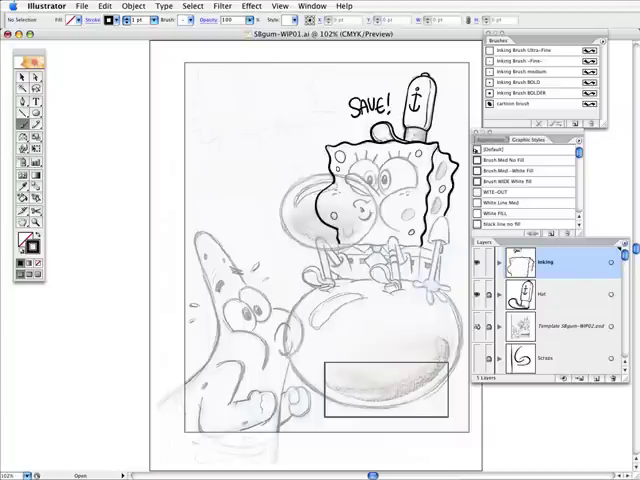
- Drag a zoom marquee around SpongeBob's face to magnify it for inking
{"action": "left_click_drag", "start_coordinate": [305, 90], "coordinate": [305, 170]}
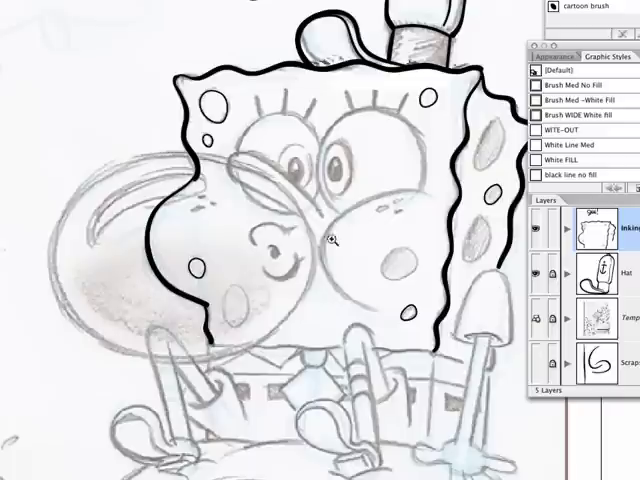
{"action": "mouse_move", "coordinate": [369, 178]}
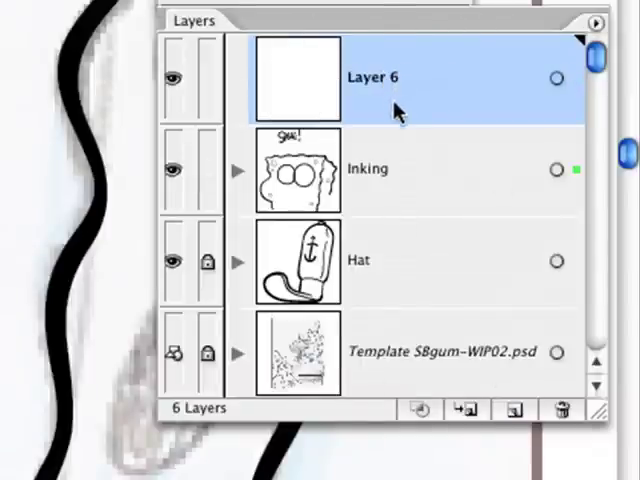
- Rename the new layer to Eyes and send the two eye outlines to it
{"action": "double_click", "coordinate": [370, 78]}
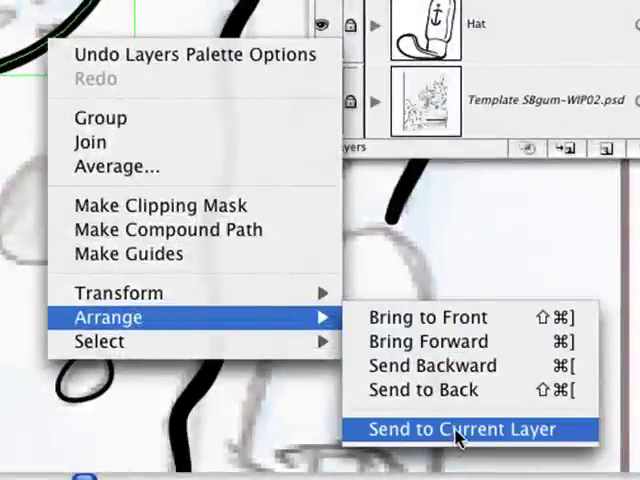
{"action": "left_click", "coordinate": [461, 429]}
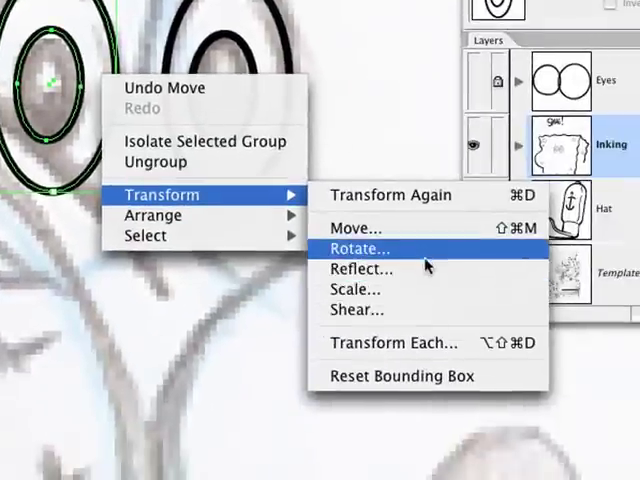
{"action": "mouse_move", "coordinate": [428, 259]}
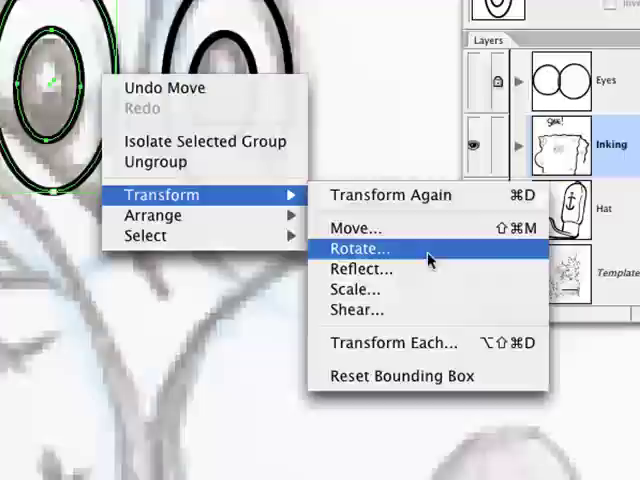
- Open the Rotate transform settings for the selected pupil ellipses
{"action": "left_click", "coordinate": [361, 269]}
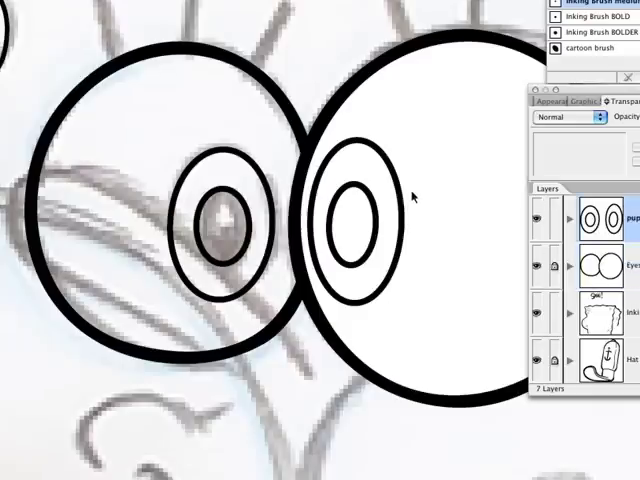
- Ungroup the right eye's pupil rings and open the fill swatches for the inner ellipse
{"action": "left_click", "coordinate": [355, 225]}
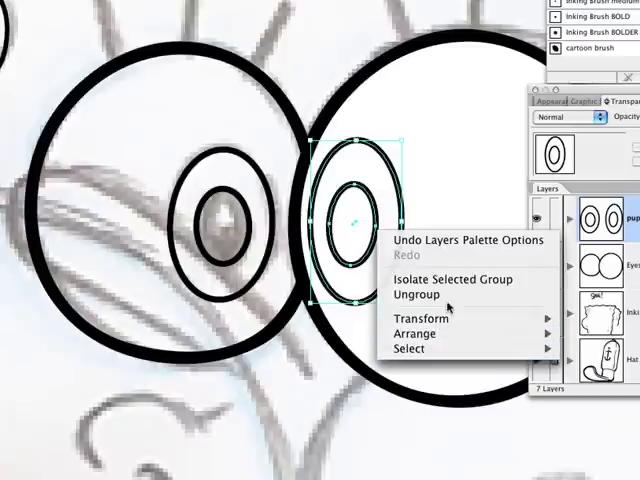
{"action": "left_click", "coordinate": [423, 294]}
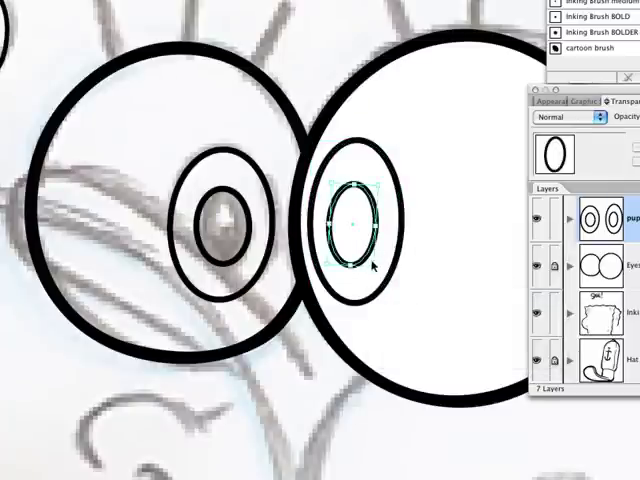
{"action": "left_click", "coordinate": [237, 83]}
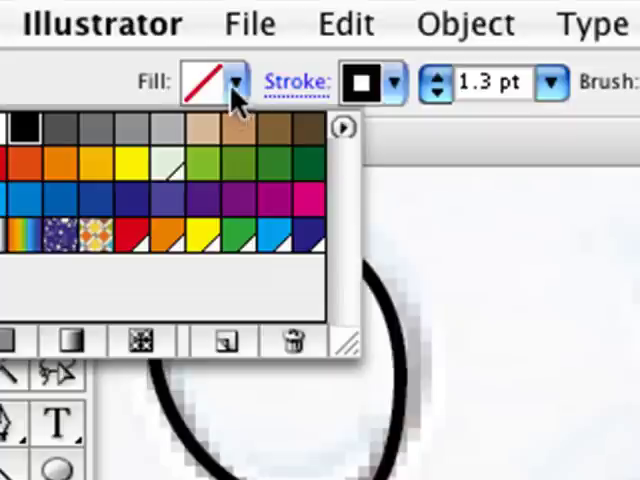